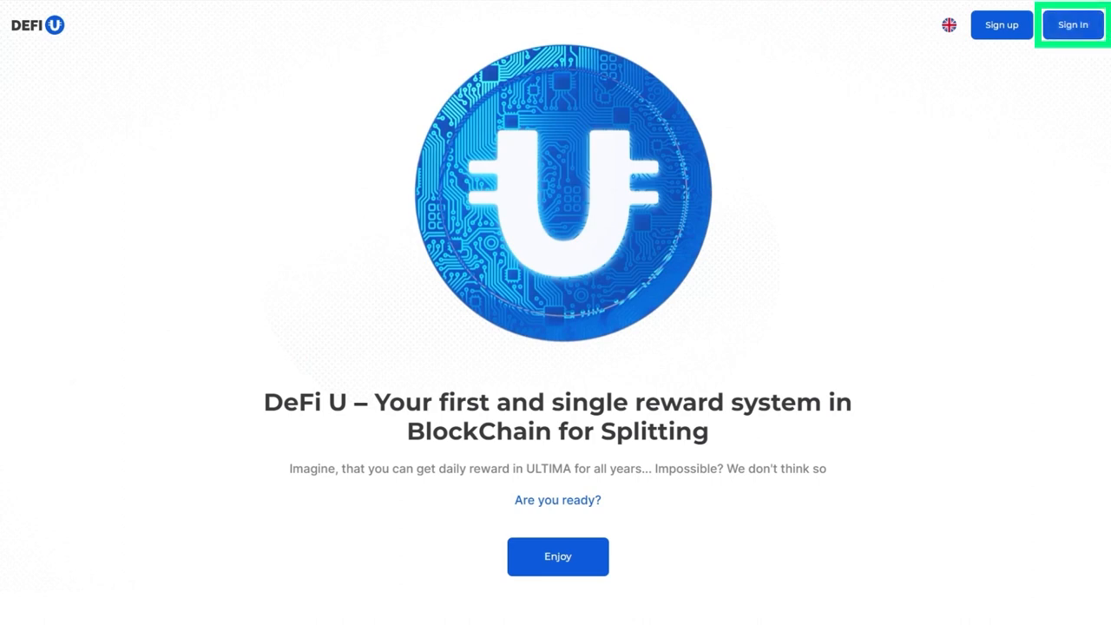
# Sign in through SMARTPASS with the pre-filled credentials to reach the SPLIT dashboard
pyautogui.click(1072, 24)
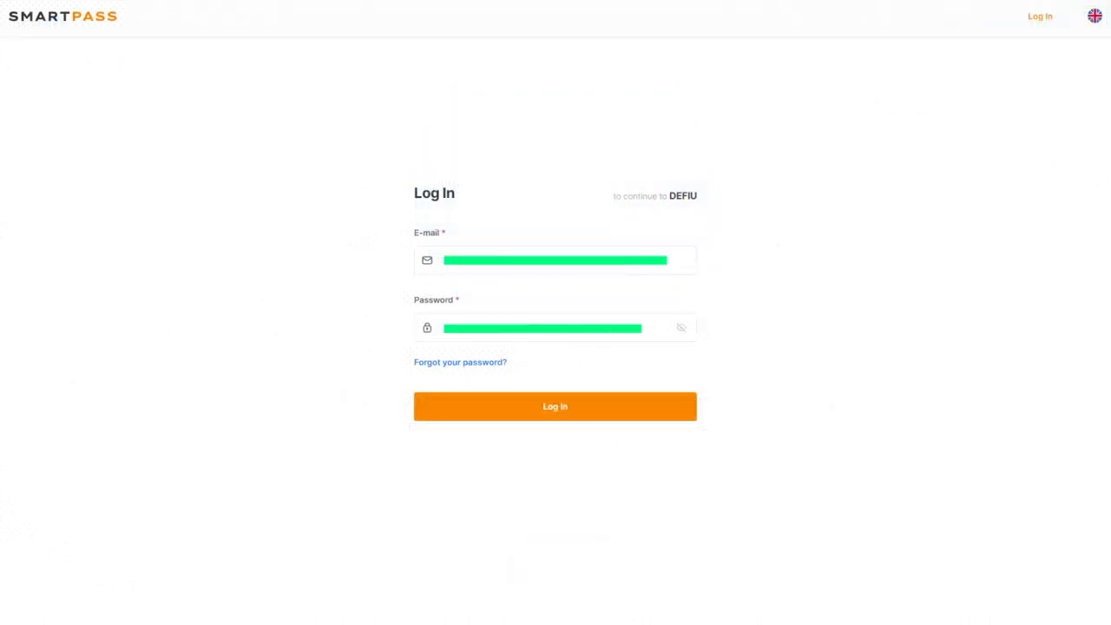
pyautogui.click(556, 406)
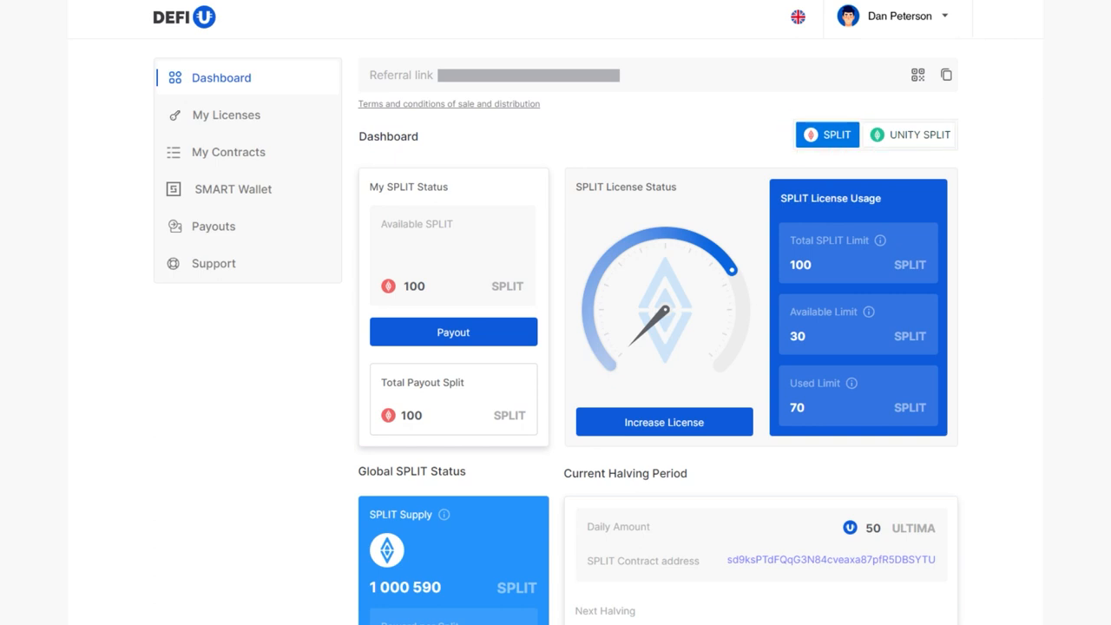
# Browse Increase License offers between Legendary Promo and UNITY SPLIT, choosing LICENSE BASIC at 1,100 EUR
pyautogui.click(909, 135)
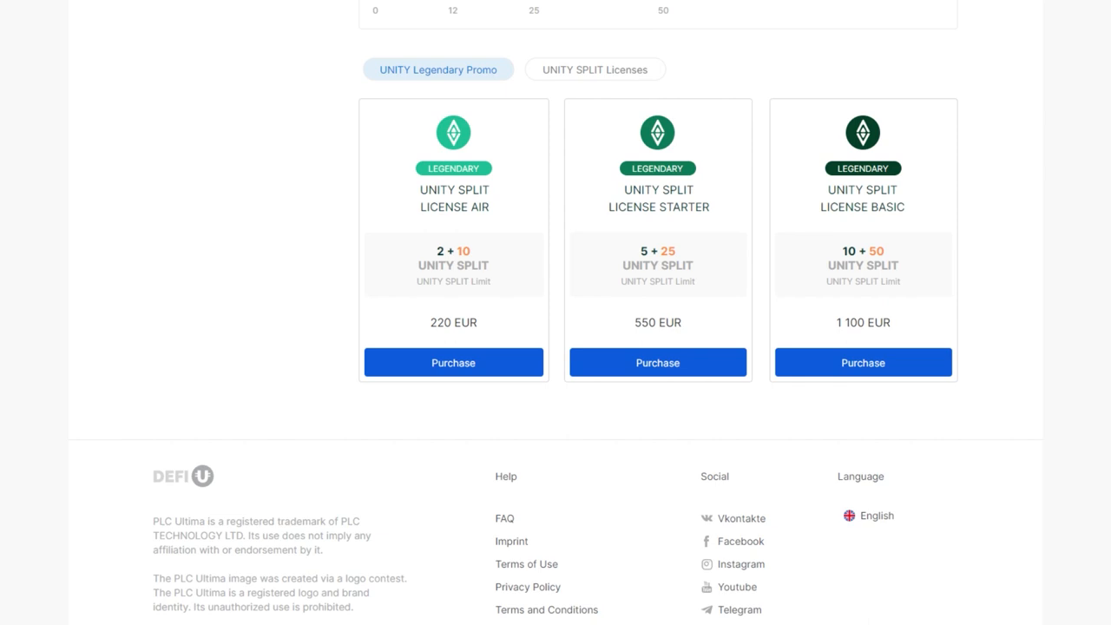
pyautogui.click(595, 69)
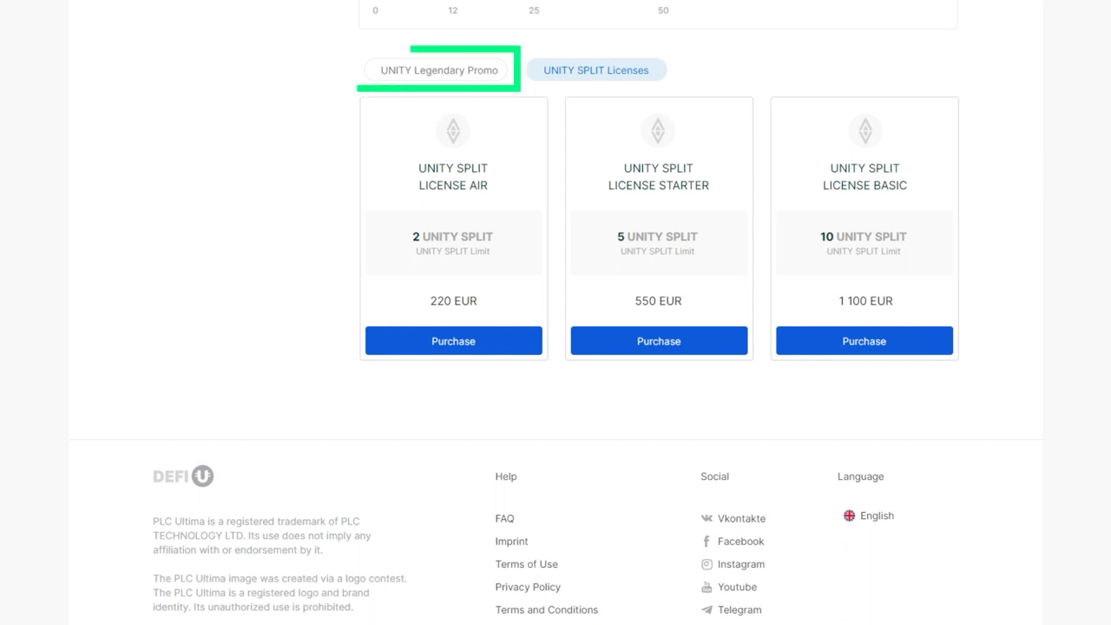
pyautogui.click(437, 69)
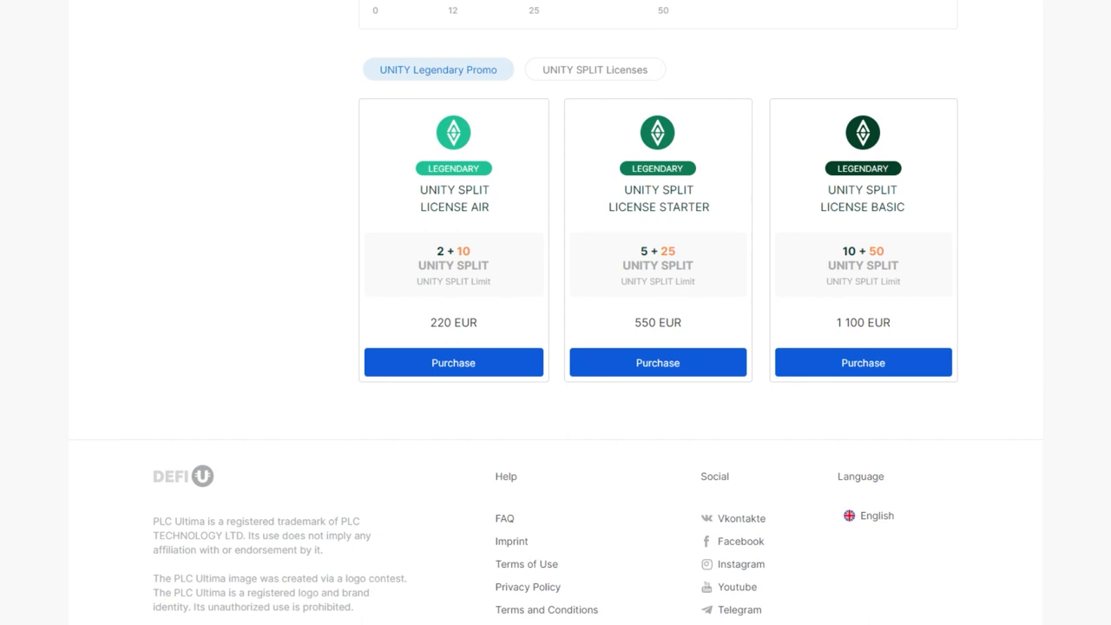
pyautogui.click(593, 69)
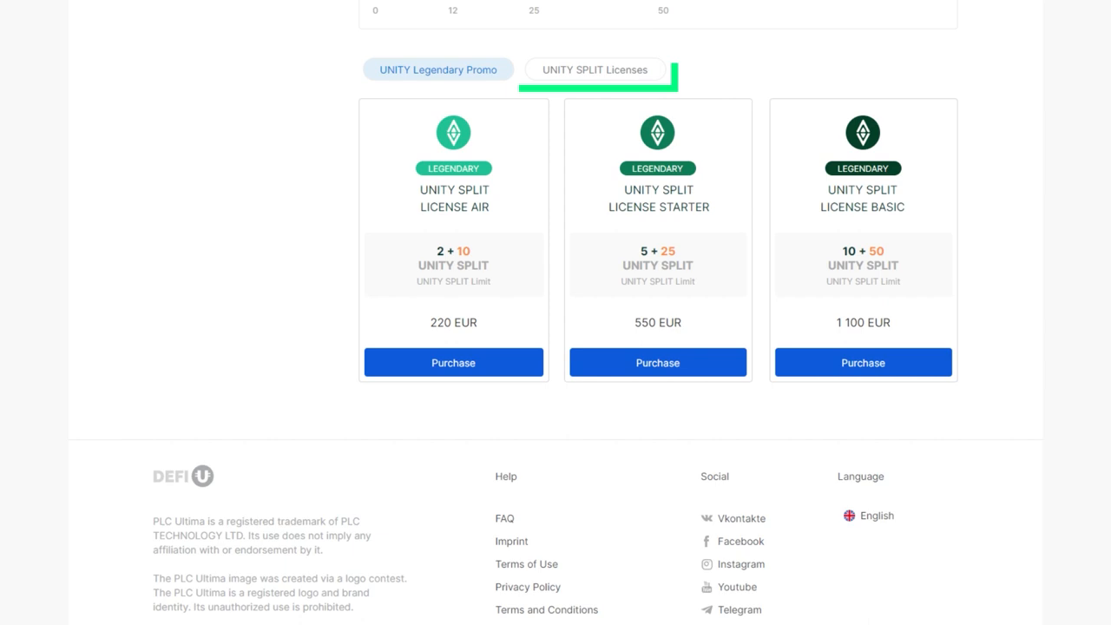
pyautogui.click(595, 70)
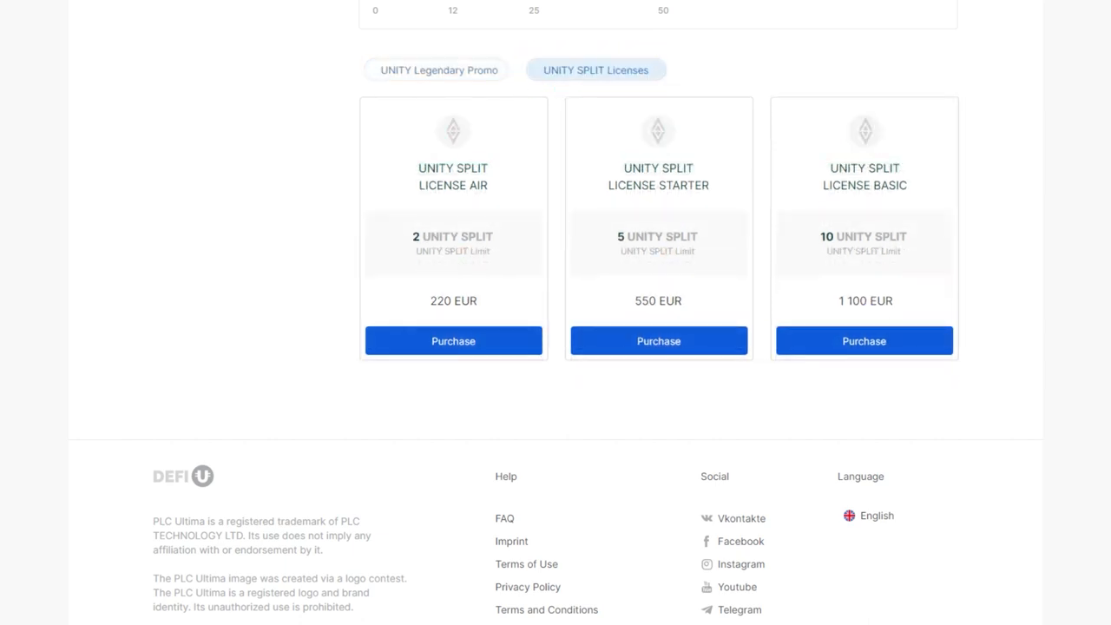
pyautogui.click(864, 341)
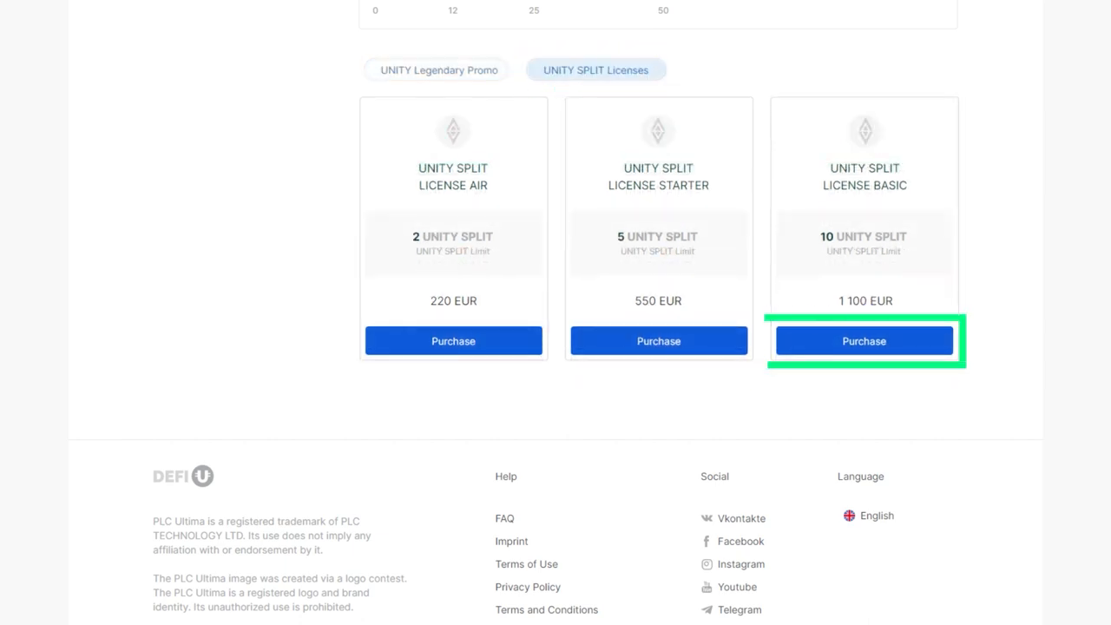
# Purchase LICENSE BASIC with ULTIMA as payment, accepting terms, creating an Ultima Pay order awaiting transaction
pyautogui.click(864, 340)
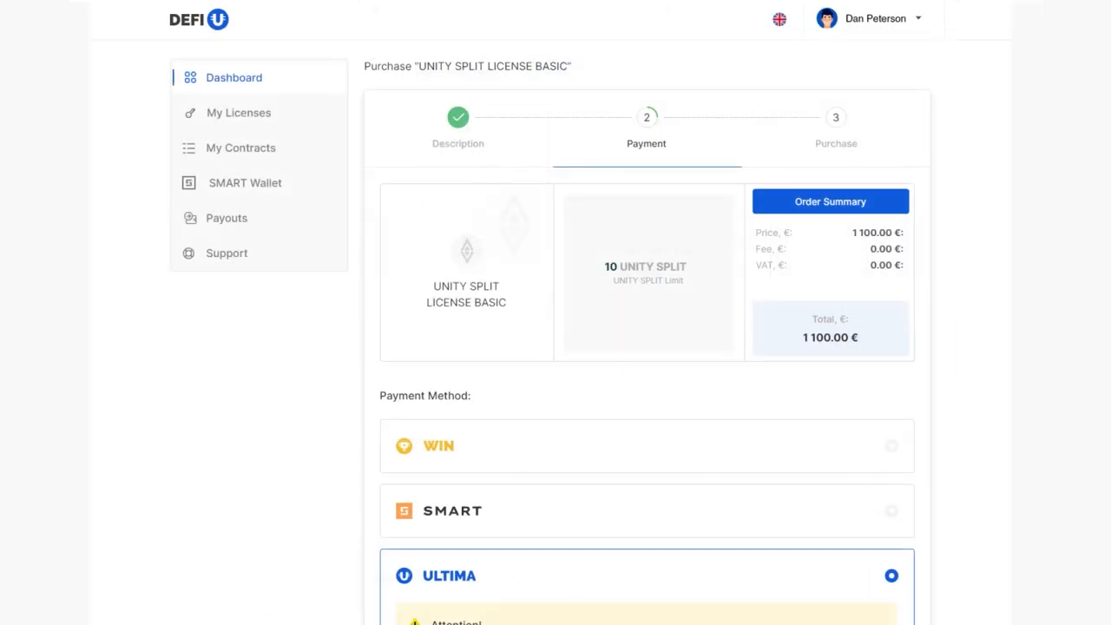
pyautogui.scroll(-3)
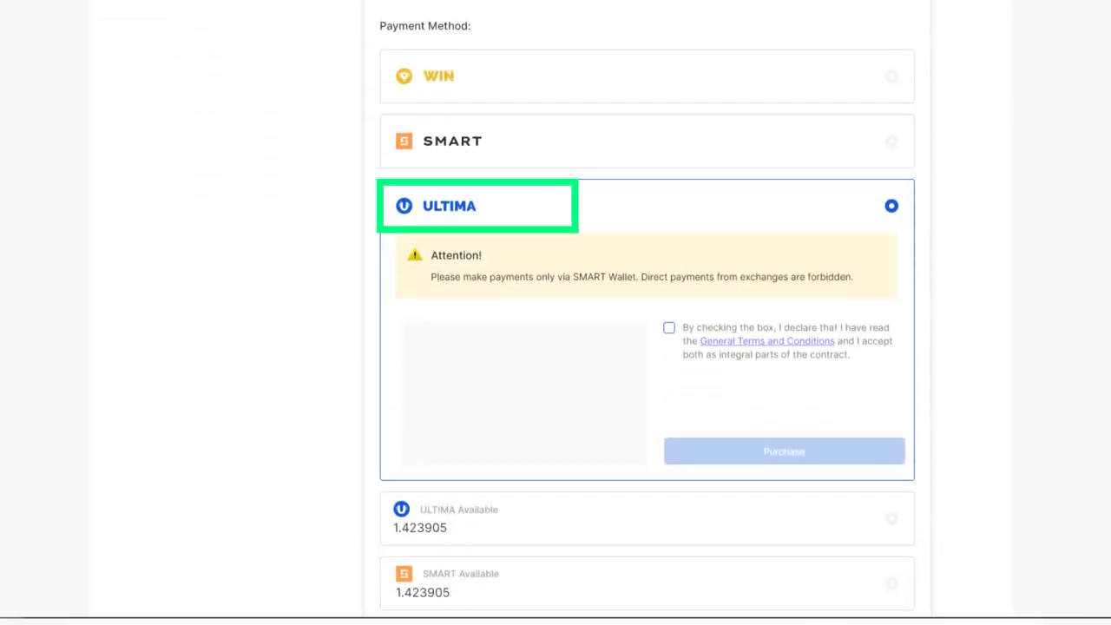
pyautogui.click(668, 326)
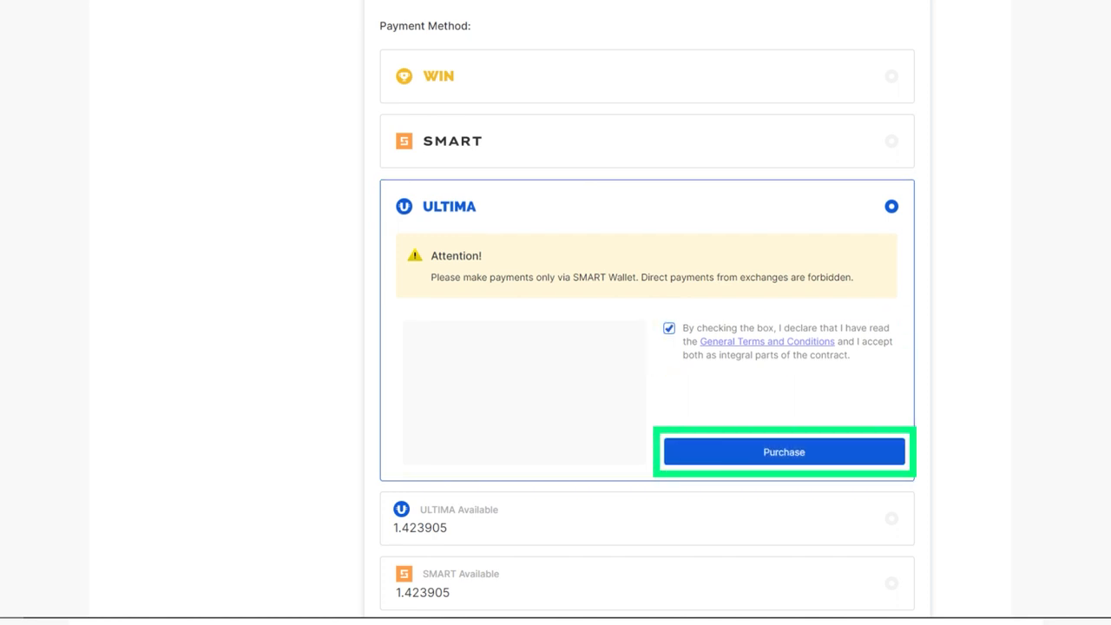
pyautogui.click(781, 451)
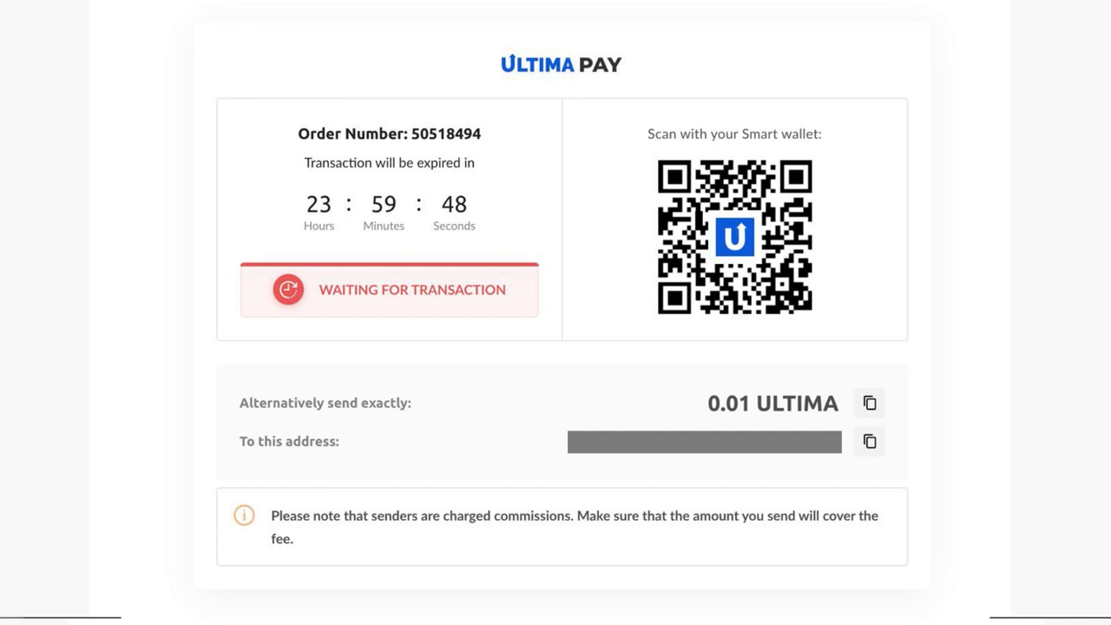
# Finish the Ultima Pay transaction so all three order steps show complete with congratulations
pyautogui.click(867, 403)
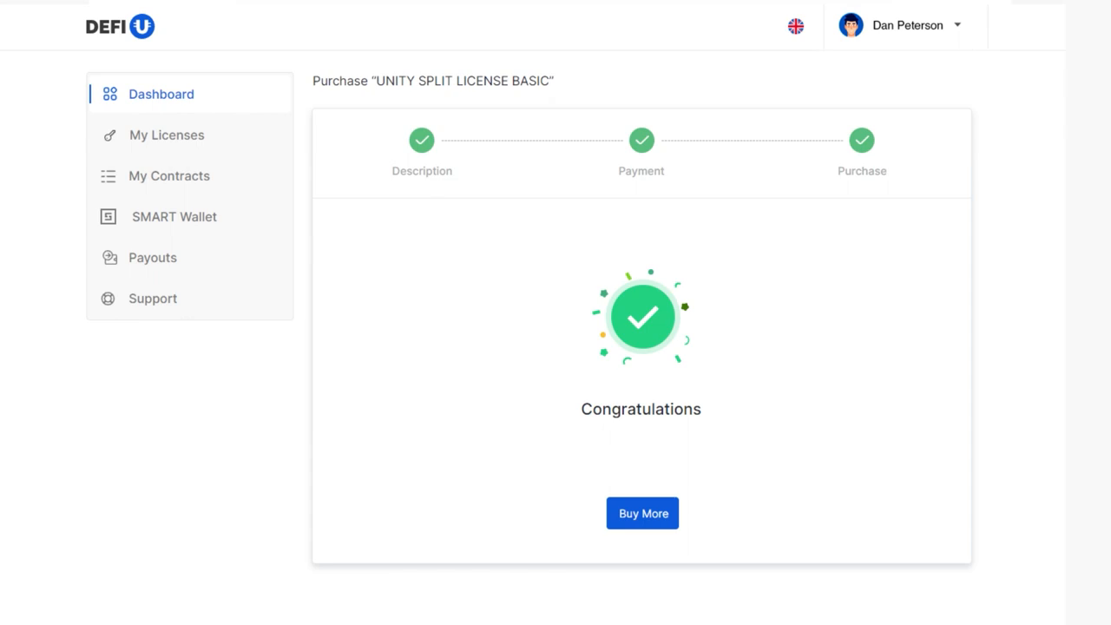
# Activate the BASIC license key under My Licenses, adding 1 SPLIT limit
pyautogui.click(167, 136)
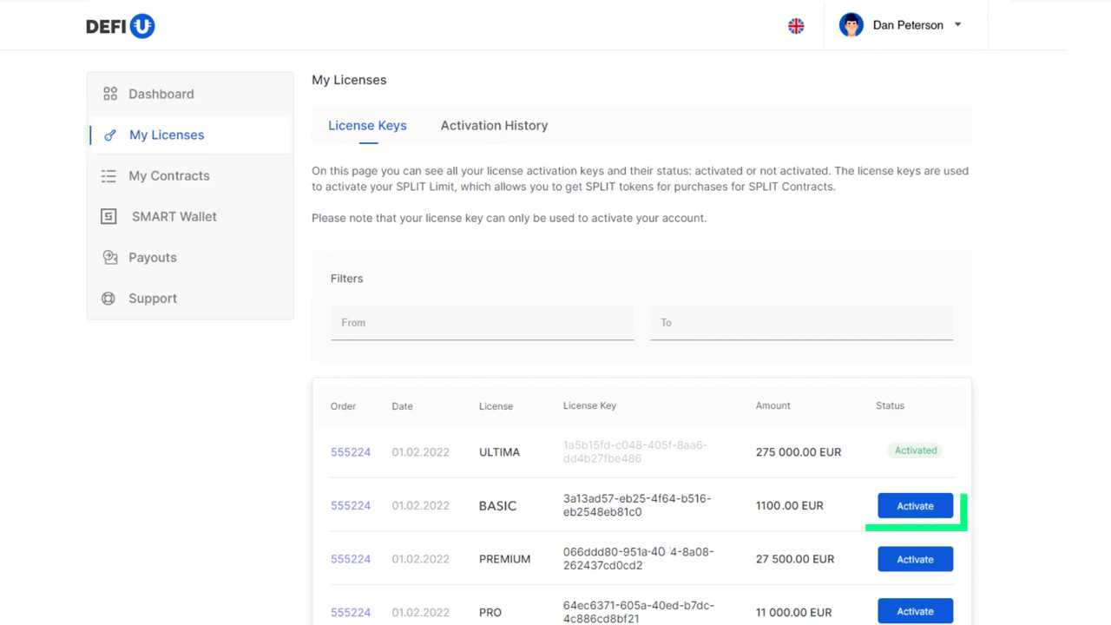
pyautogui.click(913, 505)
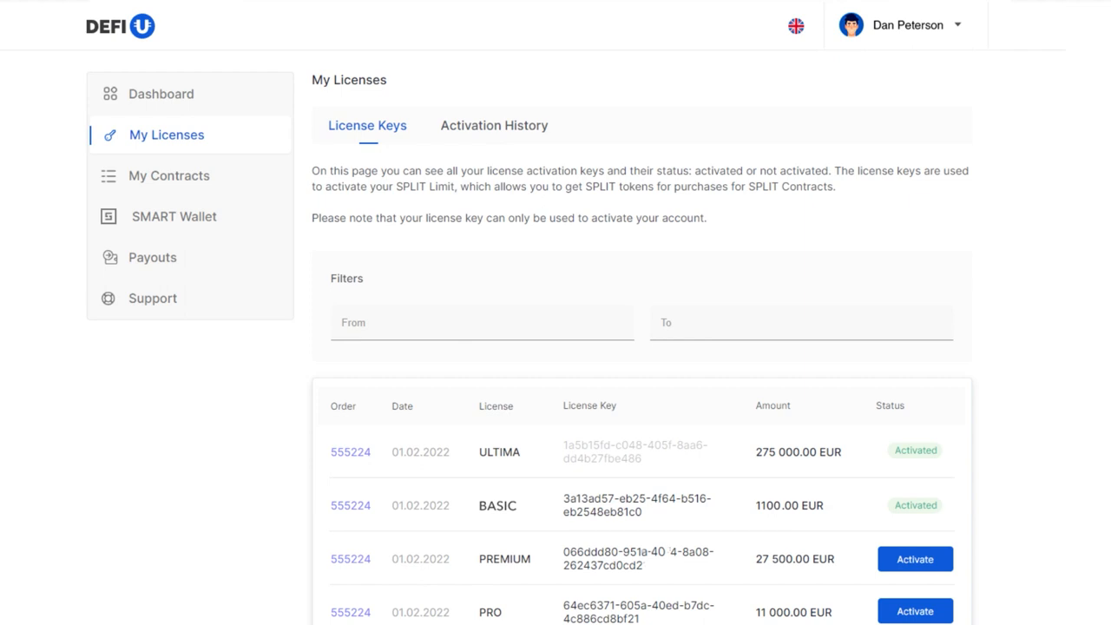
# Review the Activation History, then bring up the Support inquiry form
pyautogui.click(492, 125)
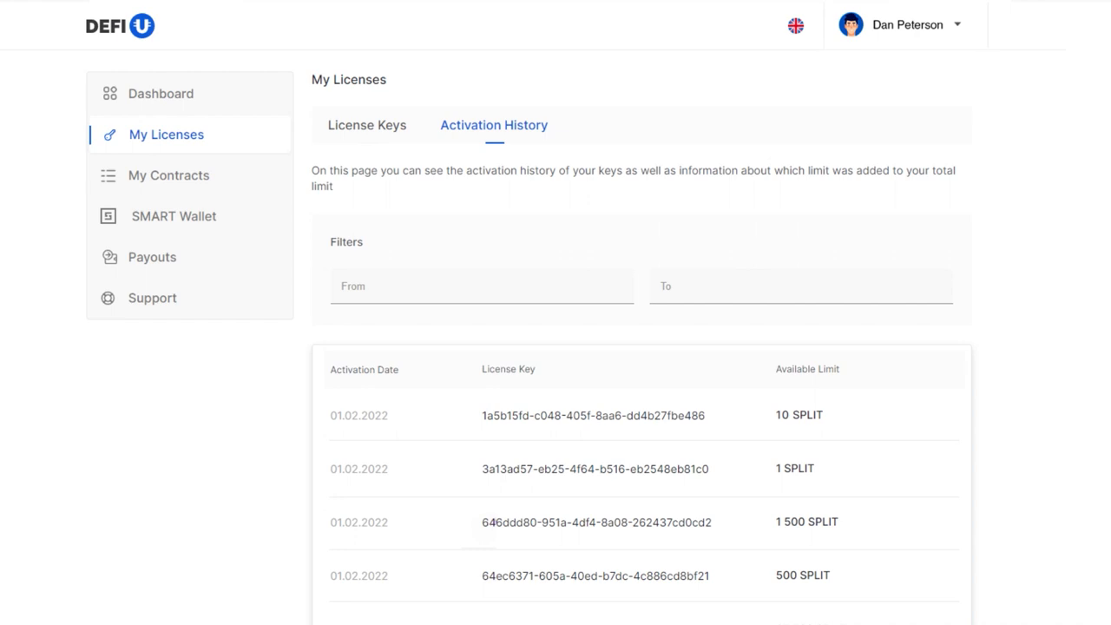
pyautogui.click(152, 298)
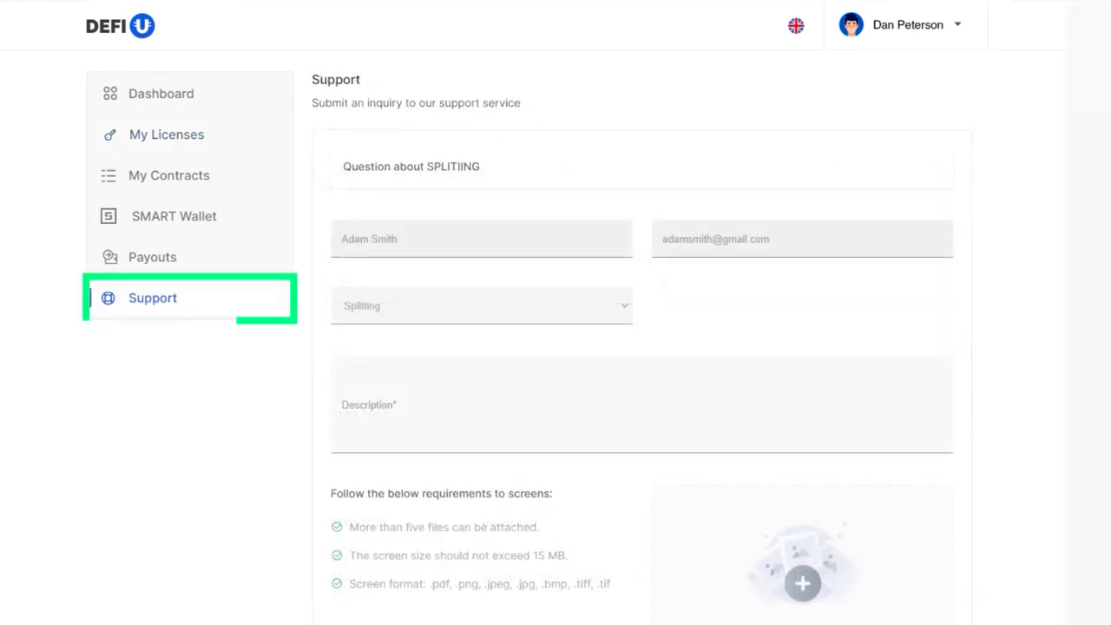